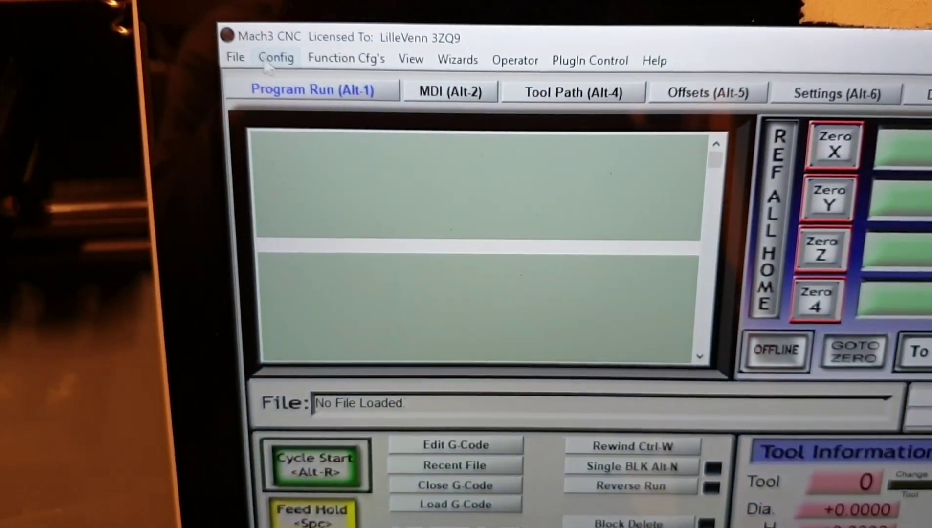
- Open Motor Tuning from Config, then go to the MDI (Alt-2) screen and reset the E-stop
left_click(277, 58)
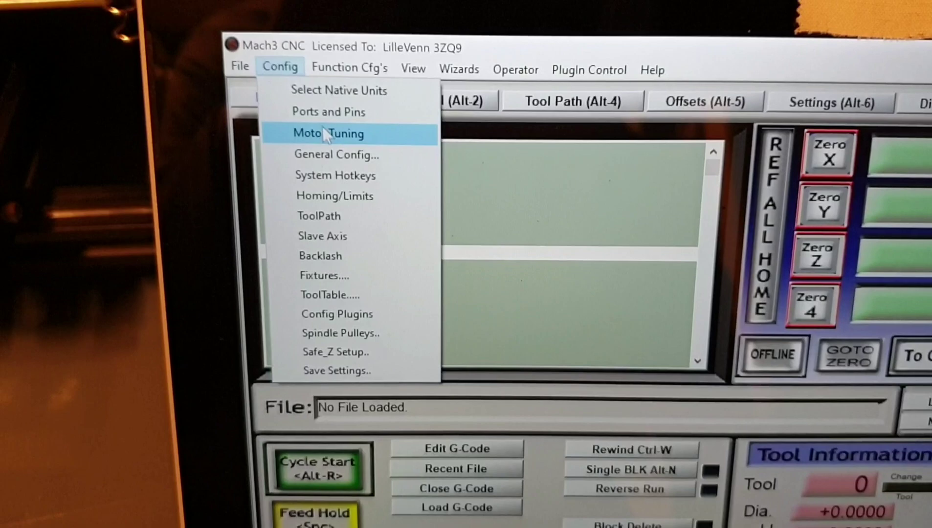
left_click(328, 133)
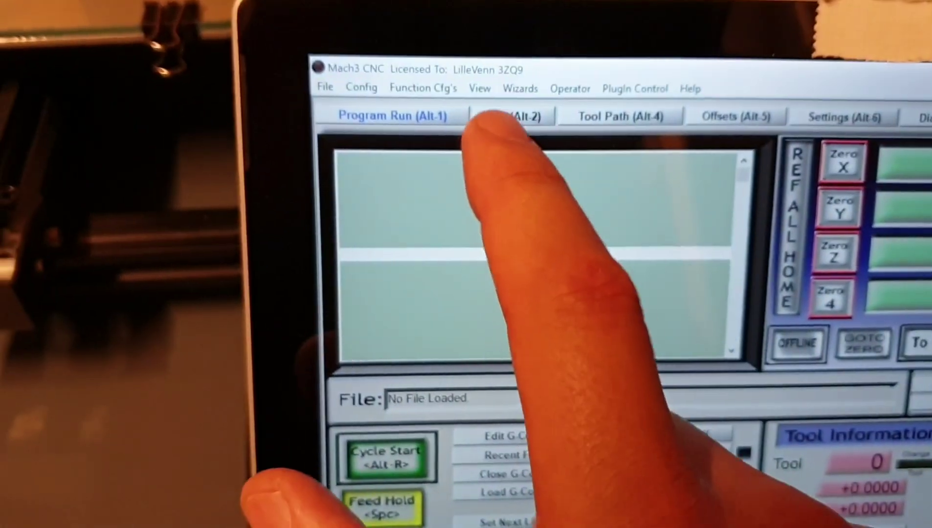
left_click(518, 116)
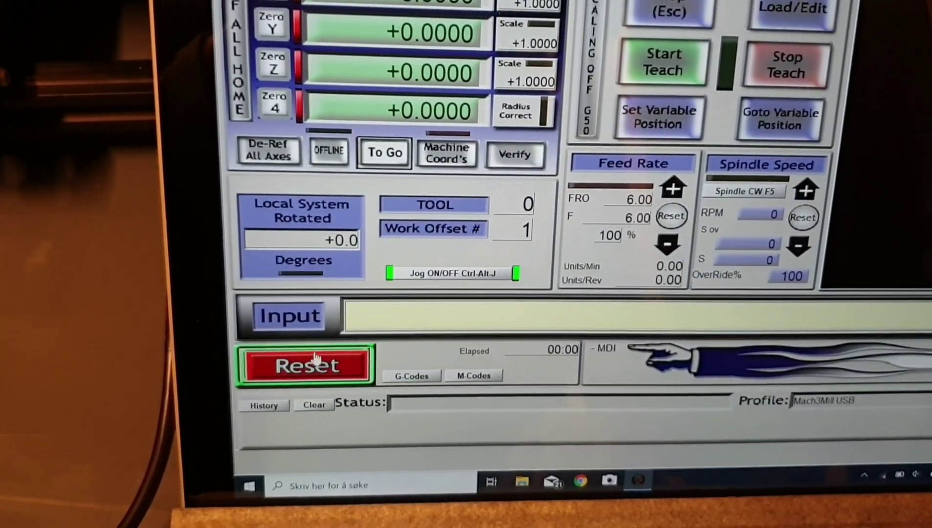
left_click(306, 366)
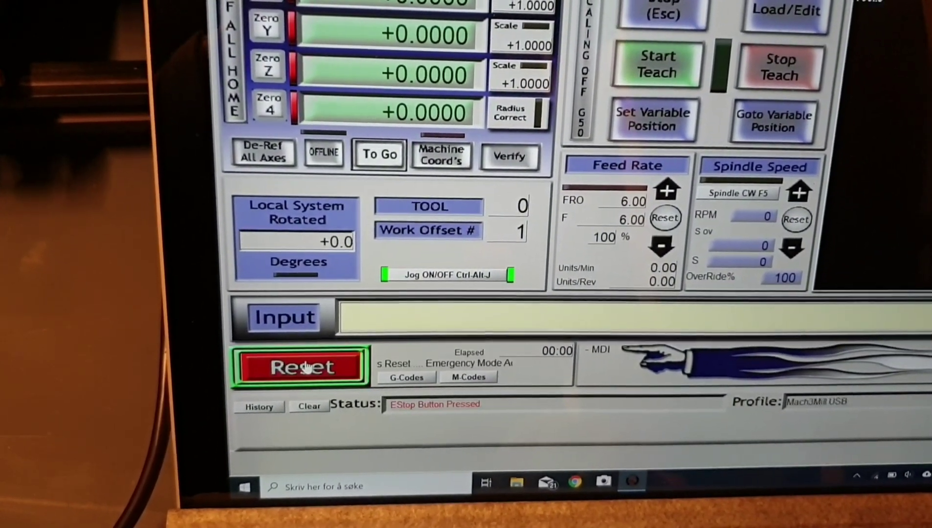
left_click(302, 368)
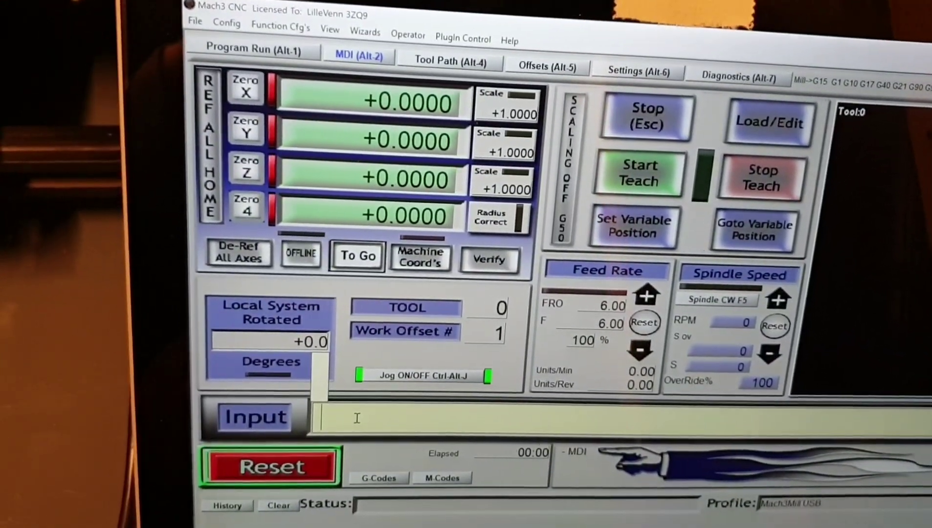
- Enter the rapid move G0 X100 Y50 Z30 on the MDI input line without running it
type("g")
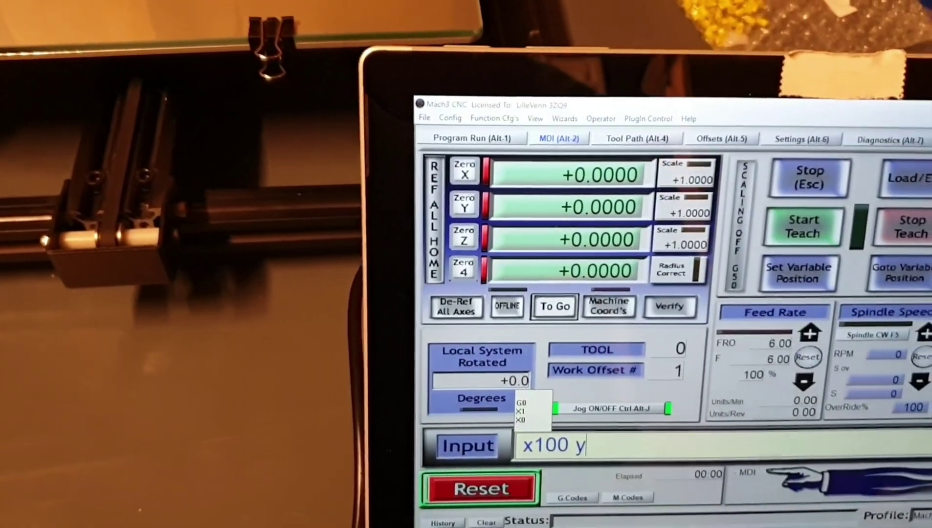
type("50 z")
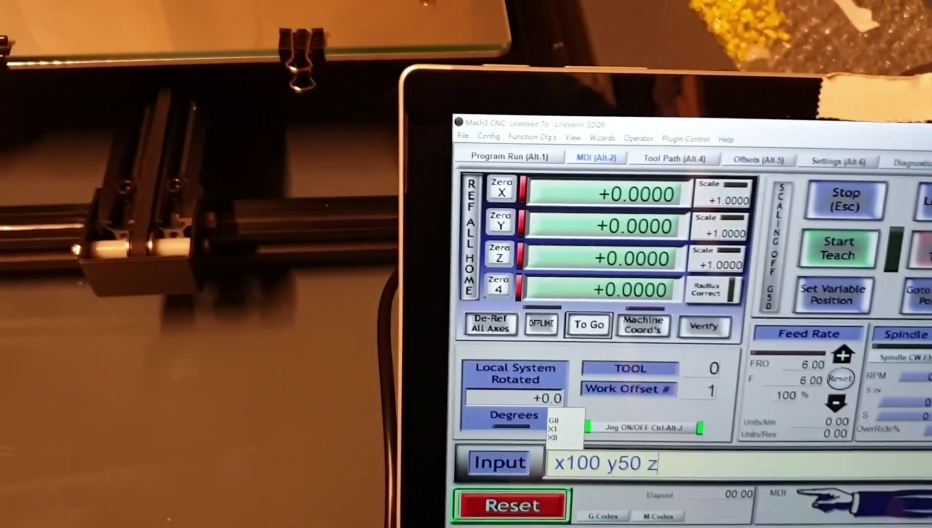
type("30")
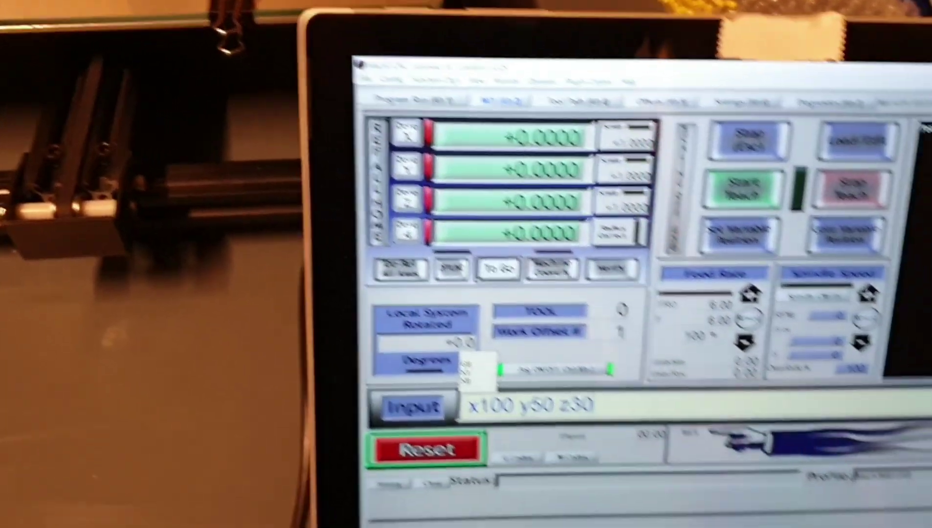